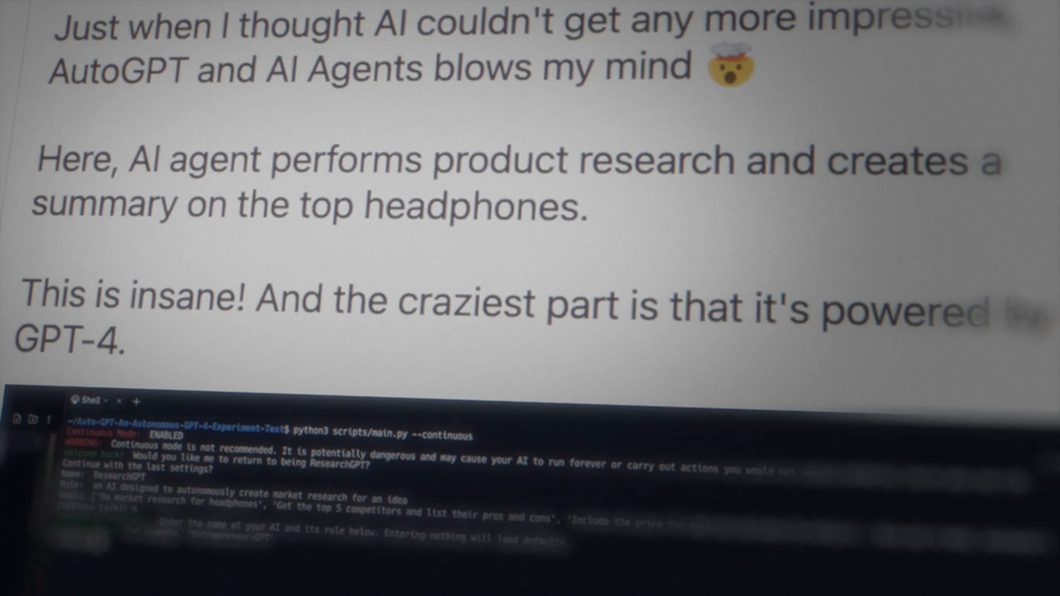
# Step: Scroll down the Auto-GPT terminal to the input prompt for the cybersecurity research request
pyautogui.scroll(-3)
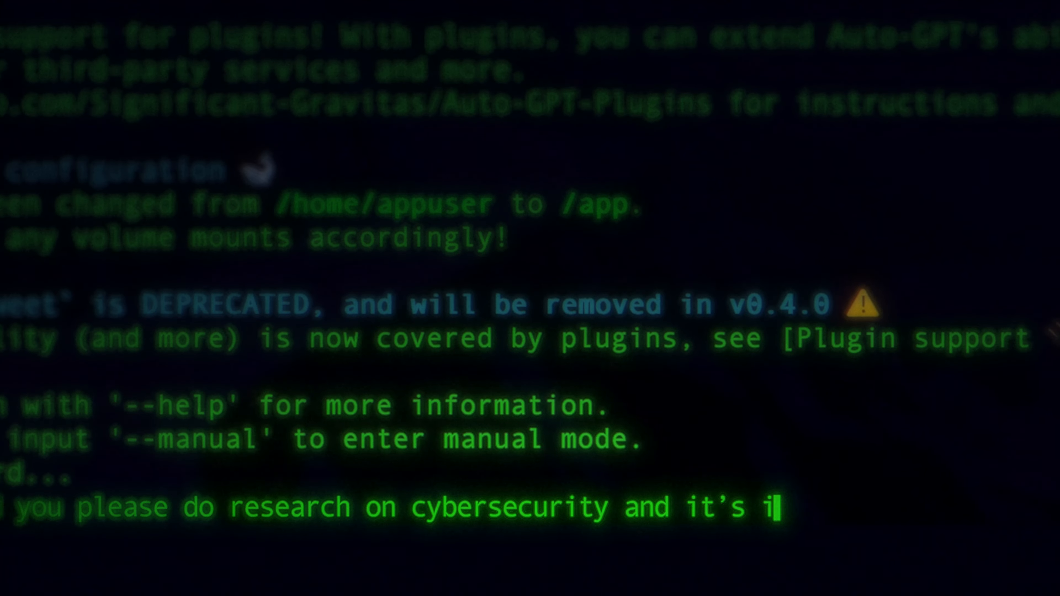
# Step: Continue the prompt with 'importance on a daily bas' about cybersecurity's daily importance
pyautogui.write('importance on a daily bas')
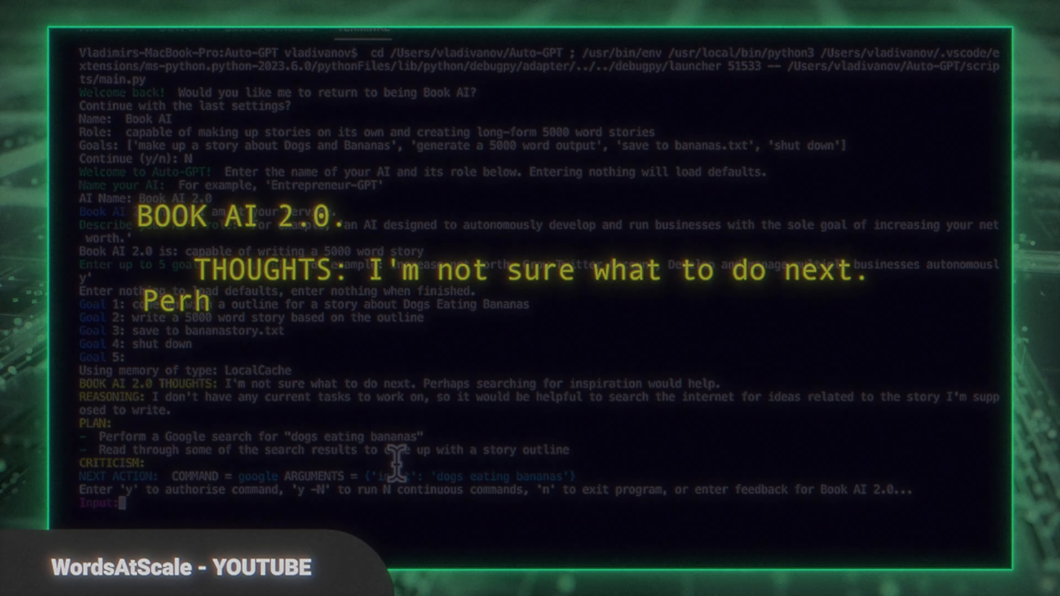
# Step: Answer Y to authorise Book AI 2.0's proposed Google search command
pyautogui.write('Y')
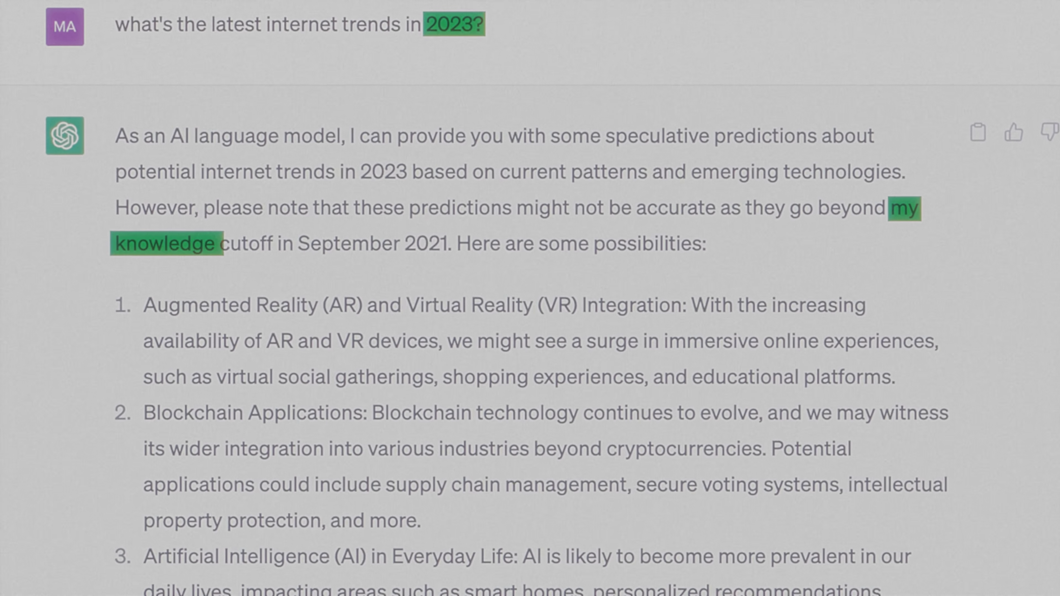
pyautogui.scroll(-3)
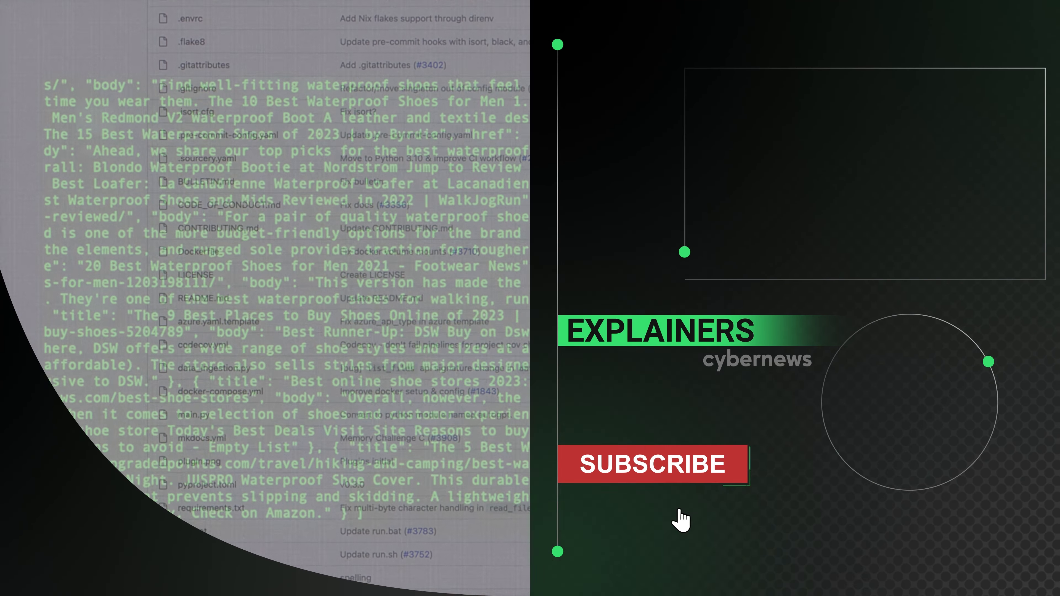
# Step: Subscribe to the Cybernews Explainers channel so the button shows SUBSCRIBED
pyautogui.click(653, 463)
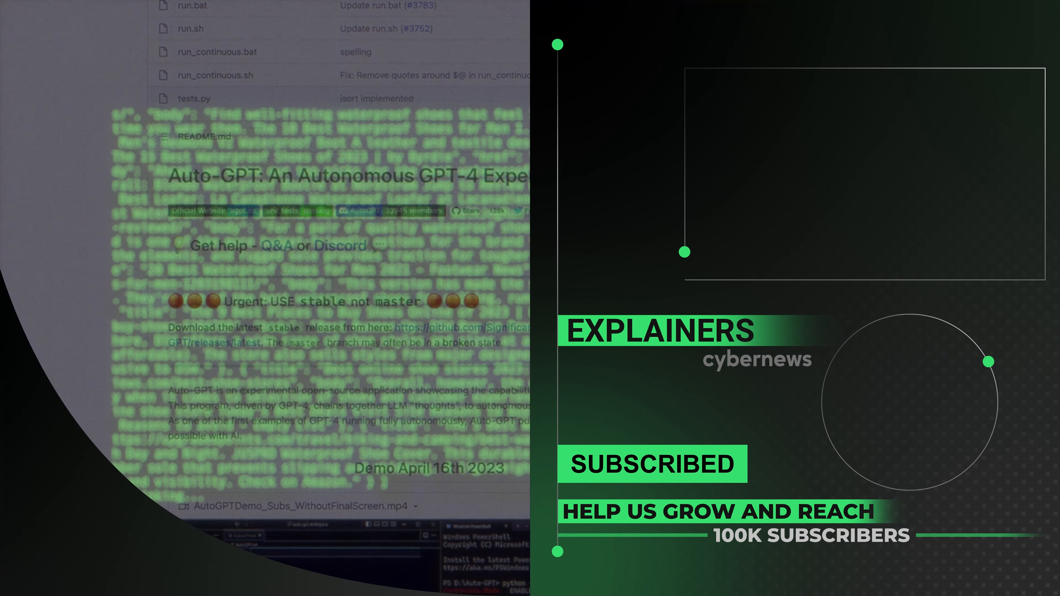
pyautogui.scroll(-3)
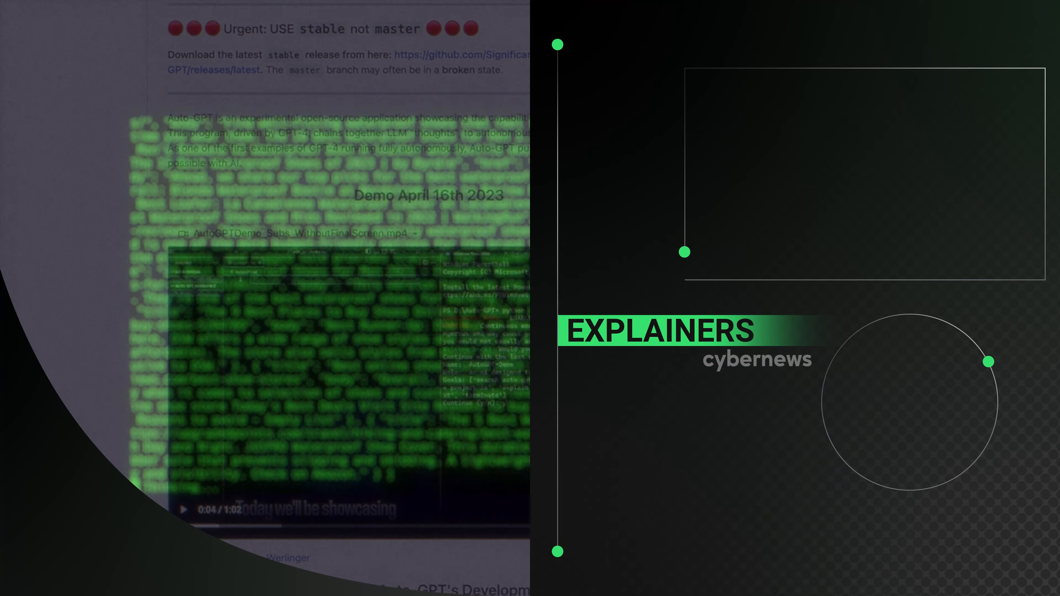